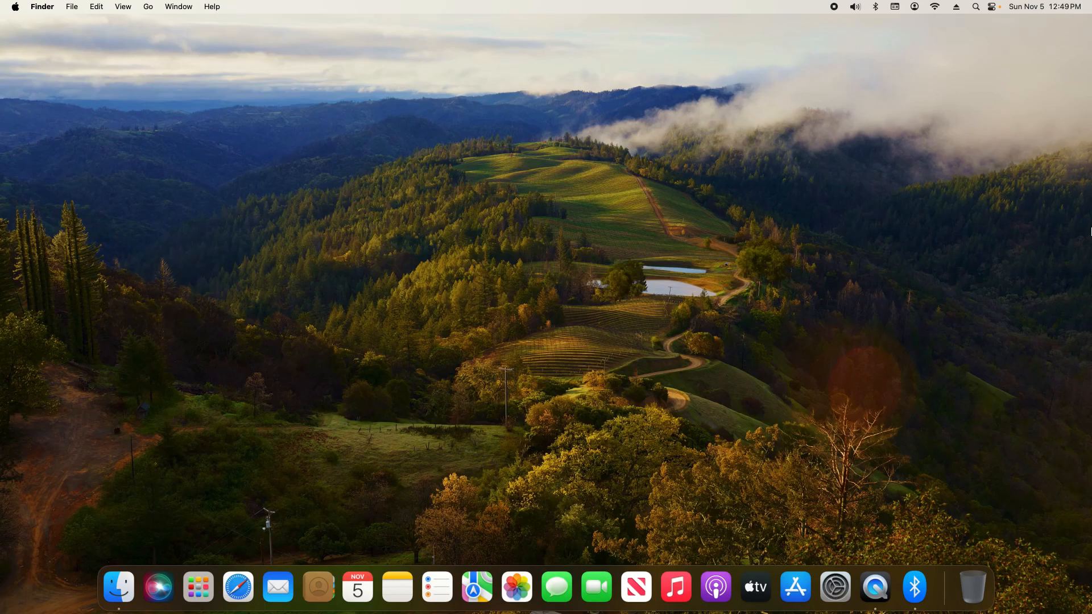
pyautogui.moveTo(1014, 235)
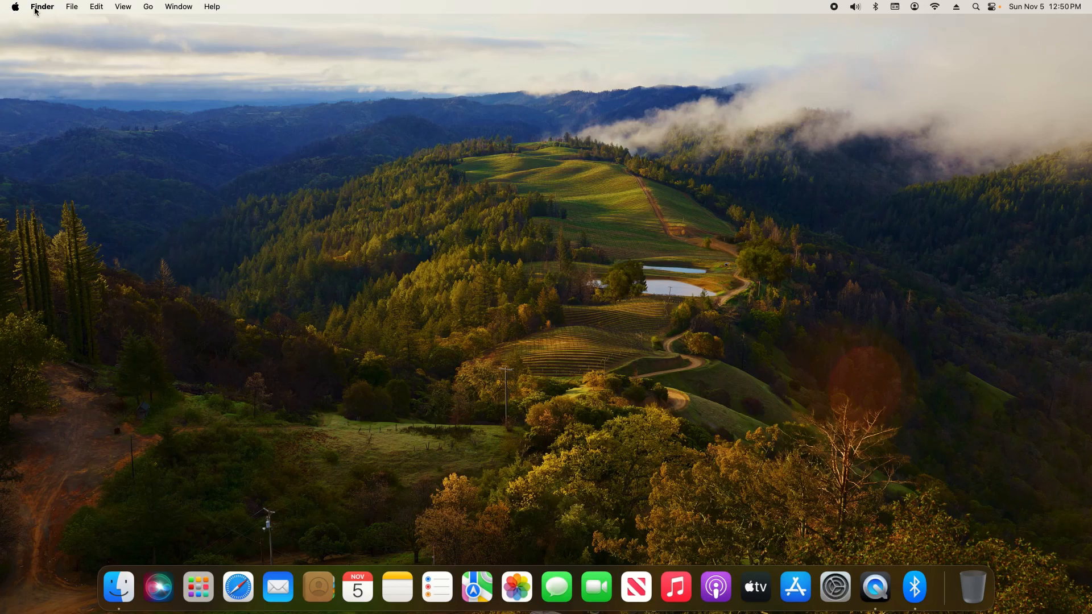
# Step: Launch System Settings from the Apple menu, search "night", and open Night Shift options
pyautogui.click(14, 6)
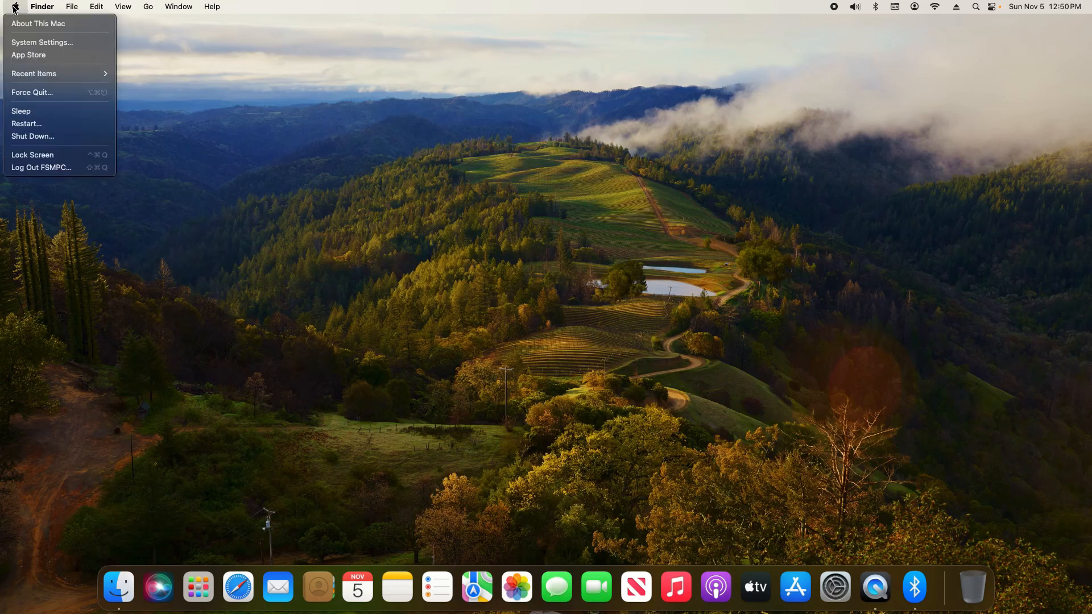
pyautogui.click(42, 42)
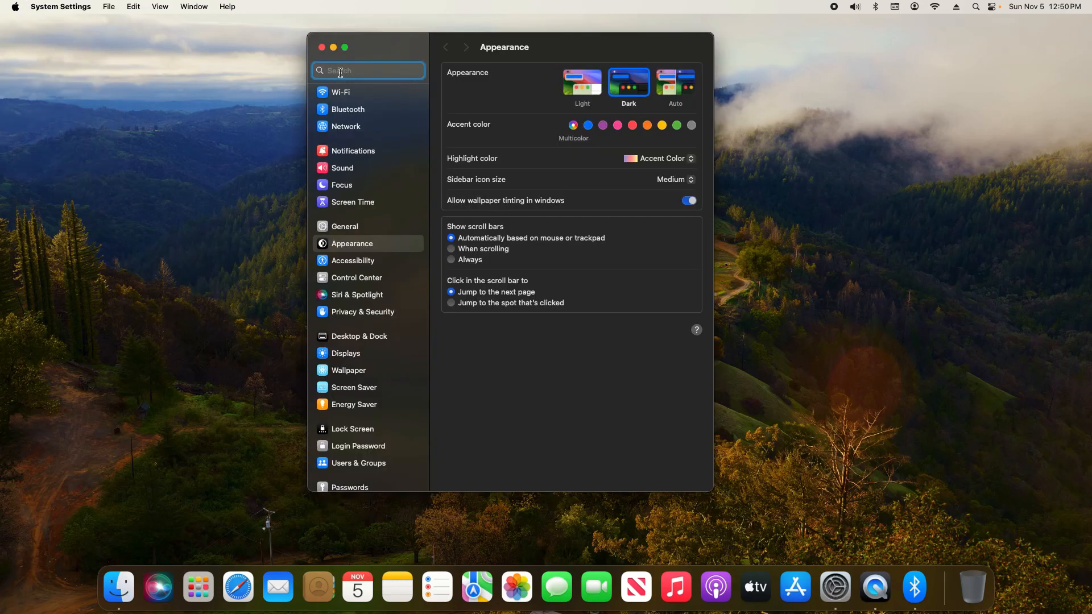
pyautogui.write('night')
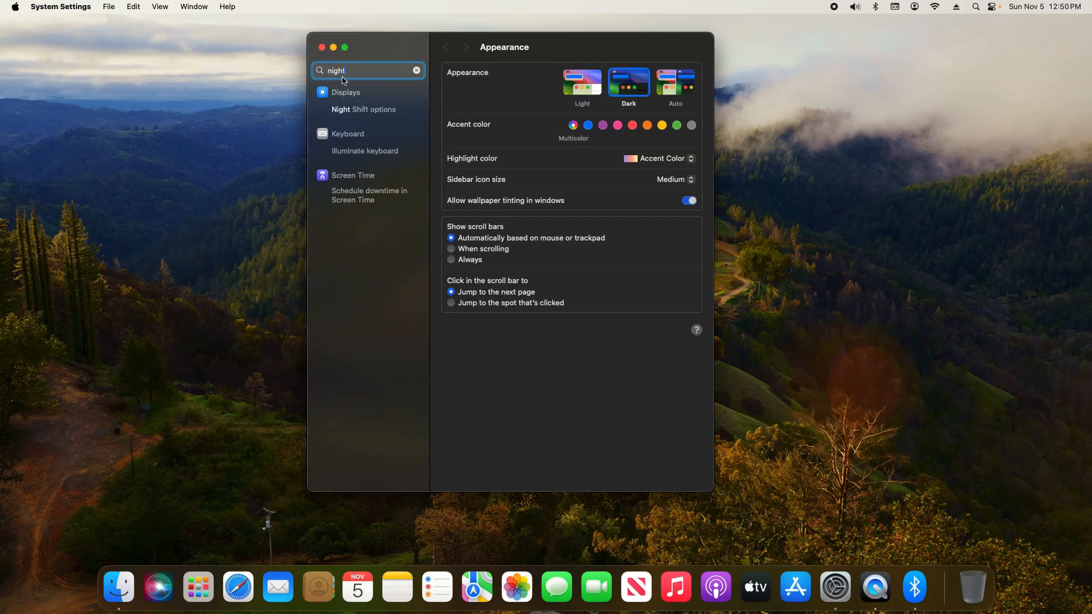
pyautogui.moveTo(369, 117)
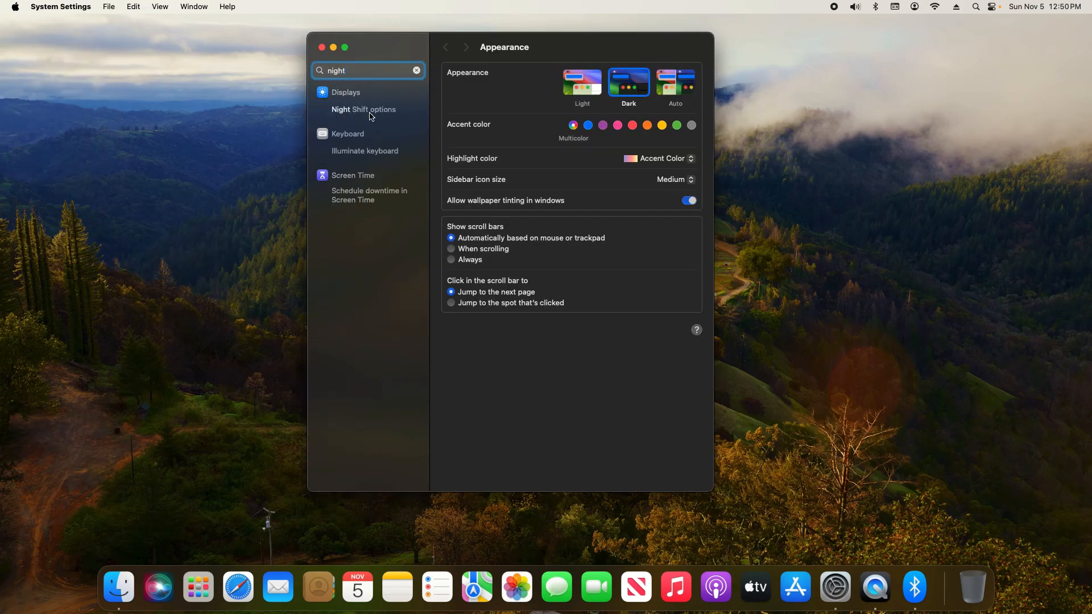
pyautogui.moveTo(385, 117)
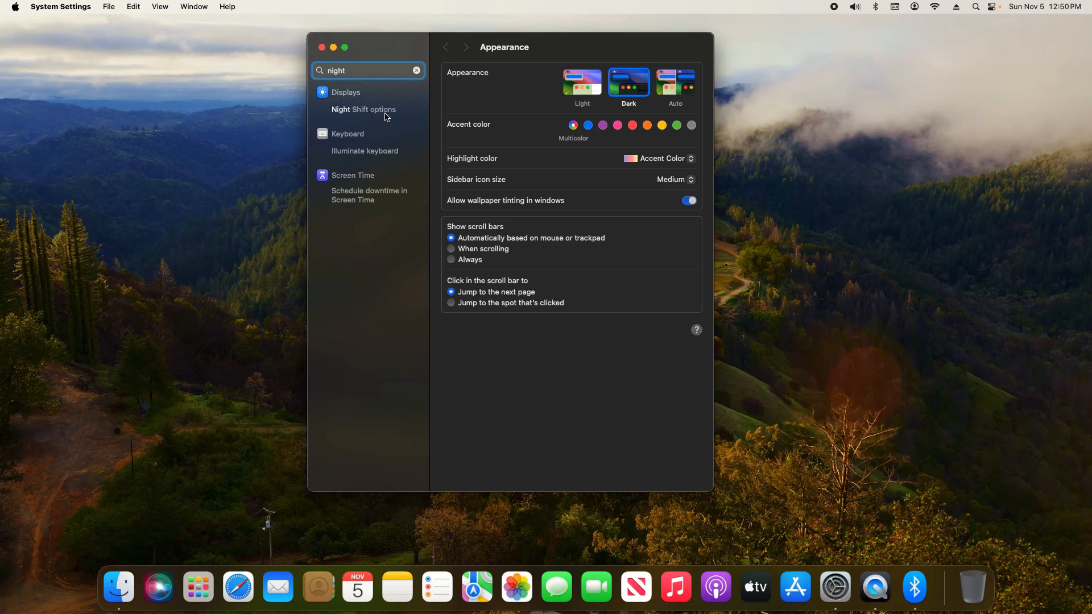
pyautogui.click(364, 109)
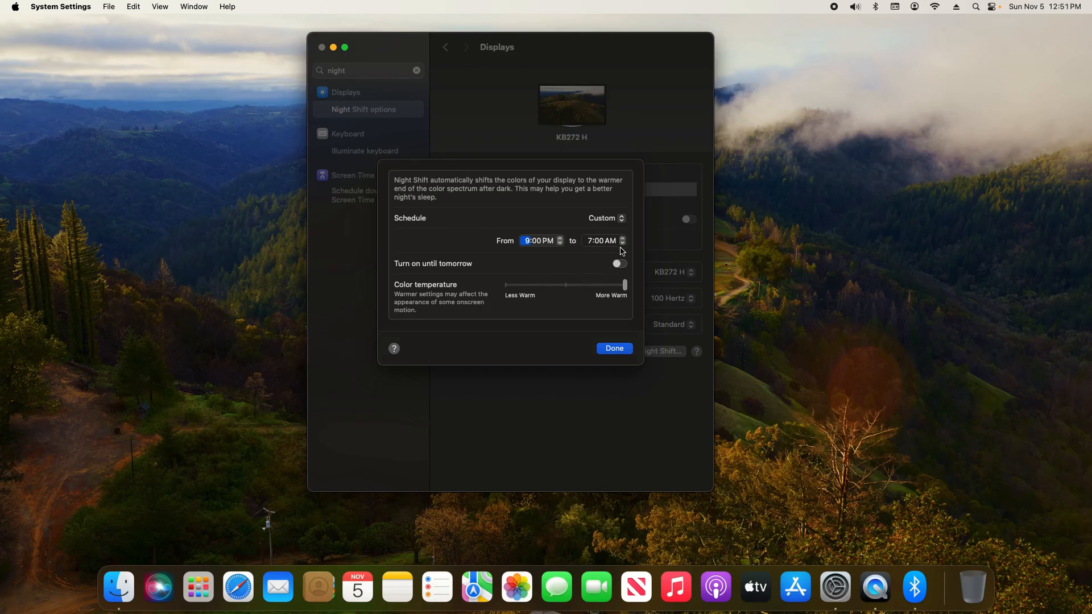
# Step: Keep the Night Shift schedule on Custom, 9:00 PM to 7:00 AM, and confirm with Done
pyautogui.click(606, 218)
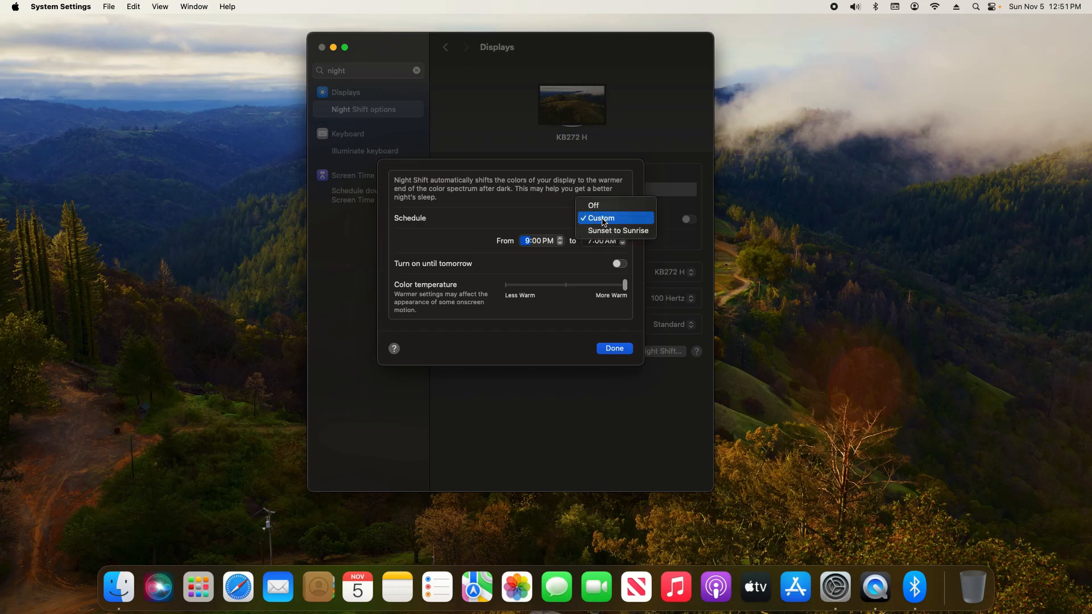
pyautogui.click(601, 218)
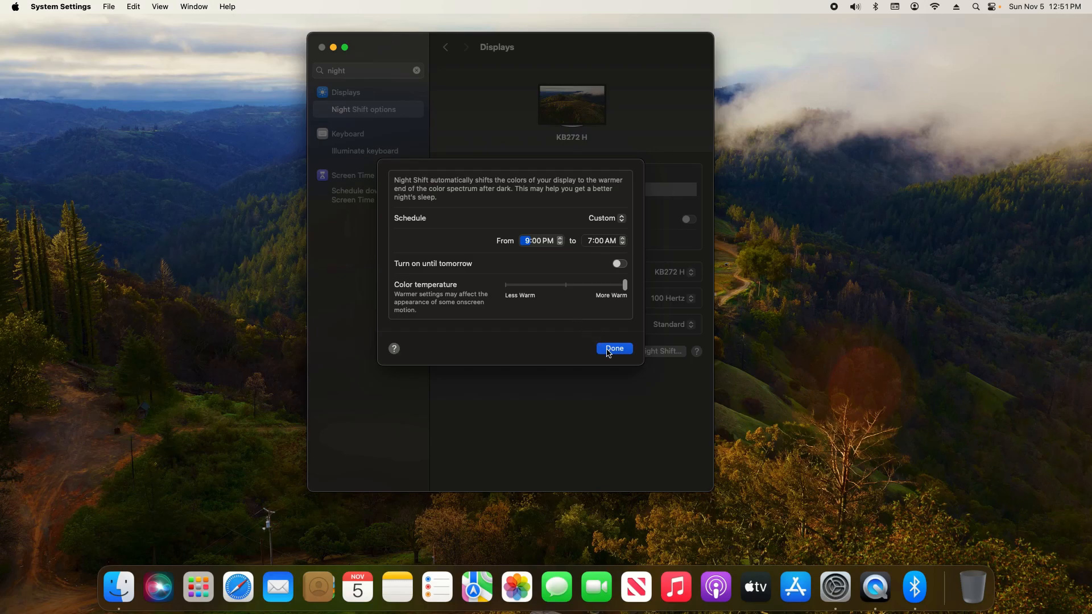
pyautogui.click(614, 348)
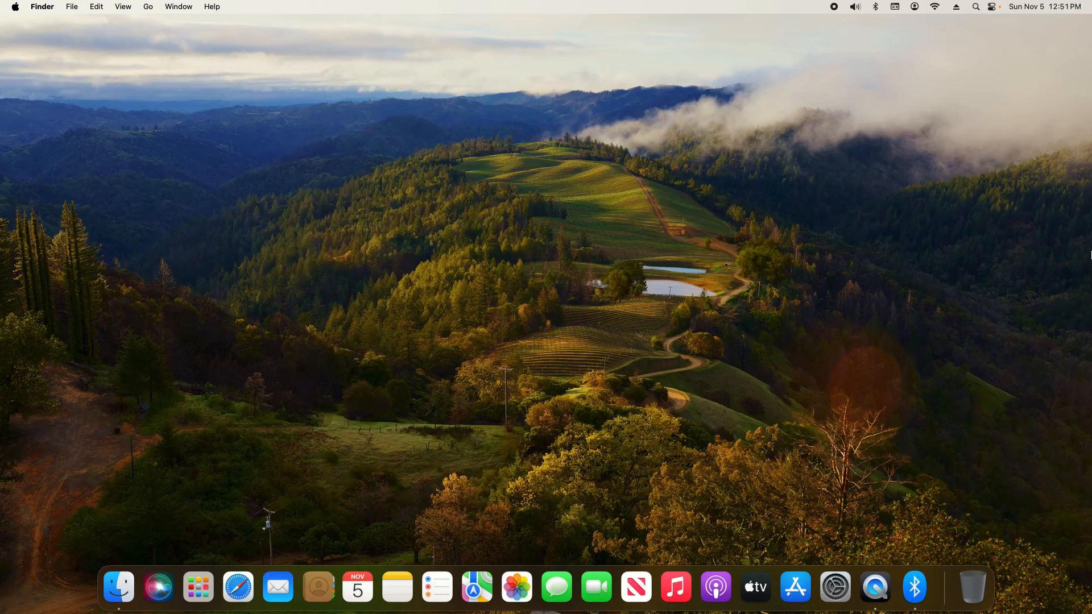